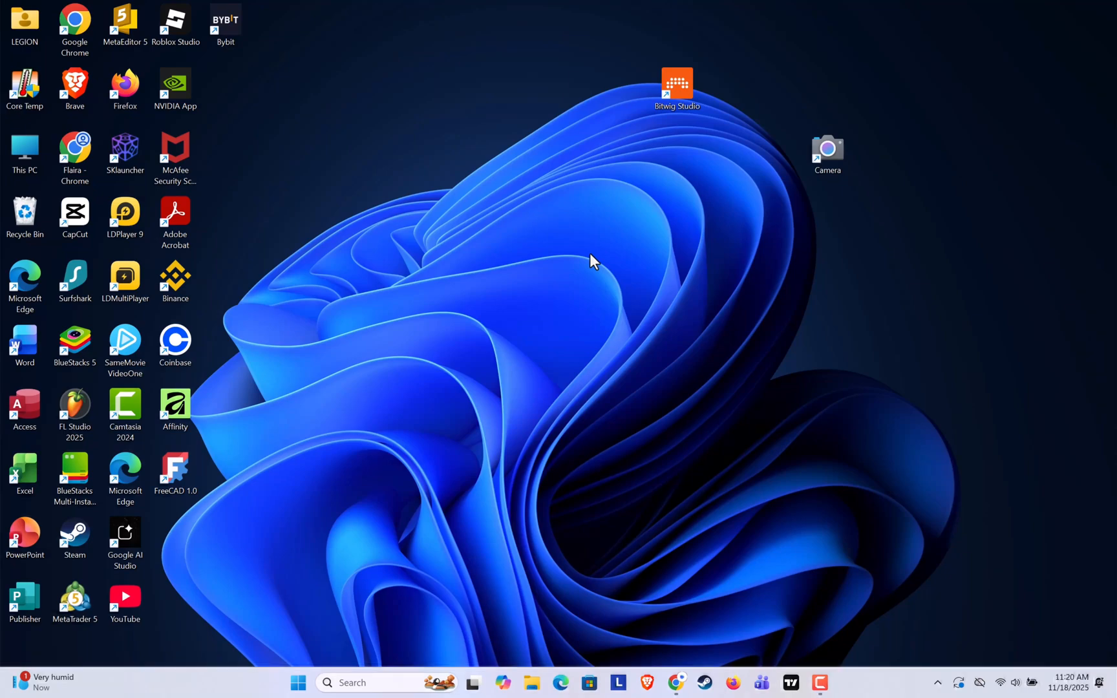
mouse_move(668, 400)
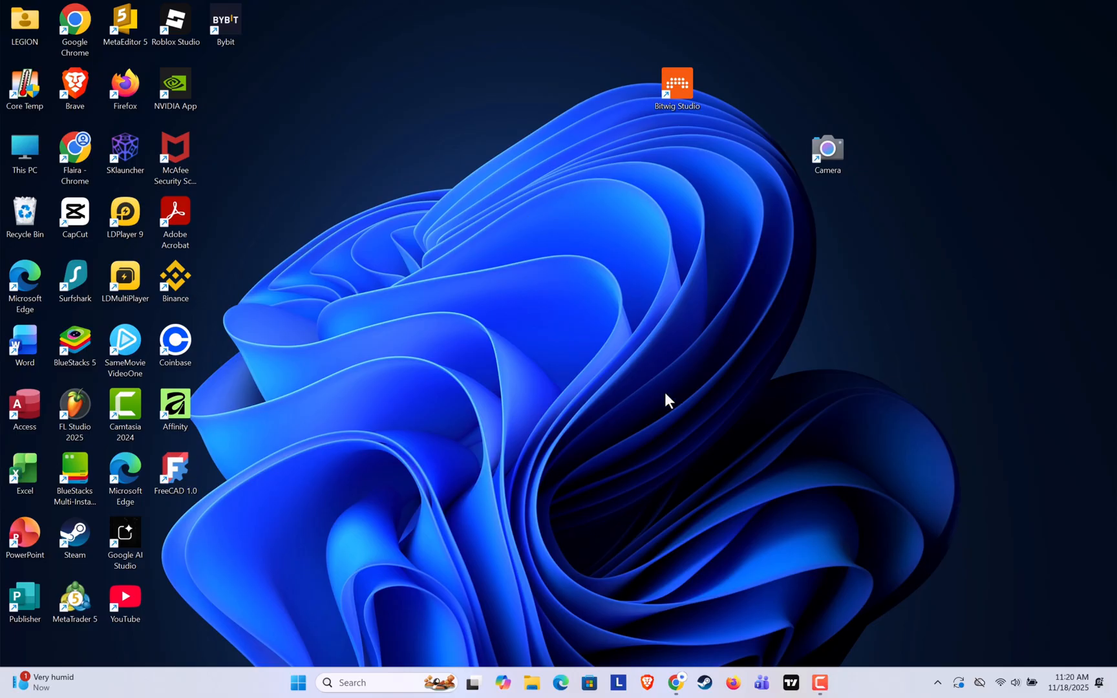
mouse_move(559, 270)
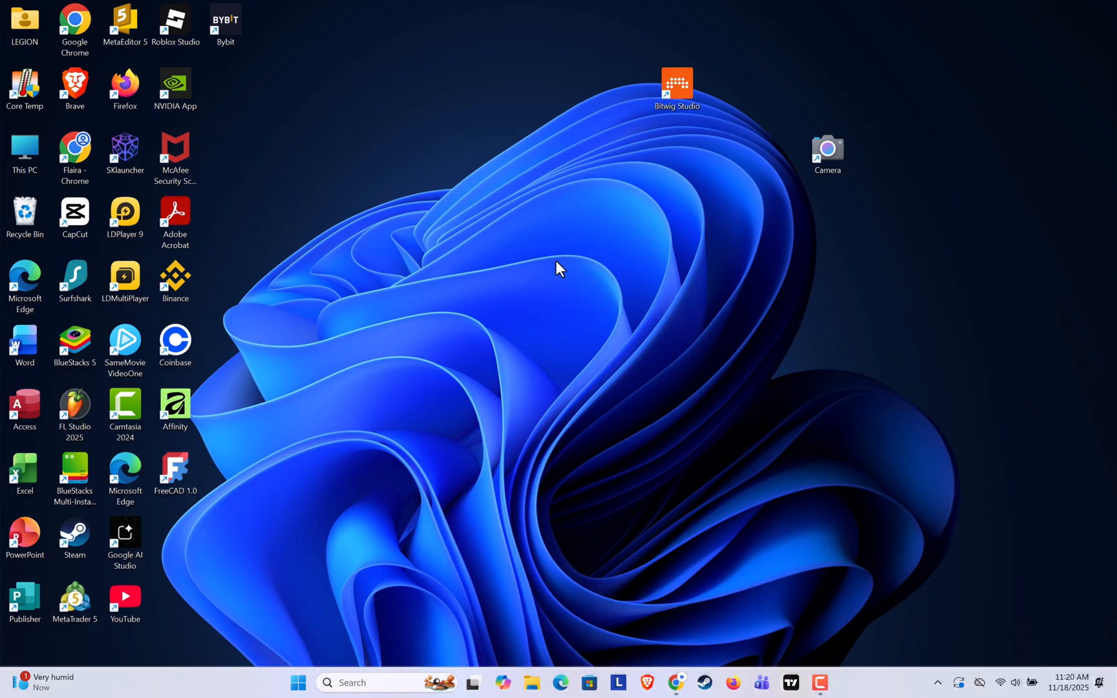
mouse_move(592, 291)
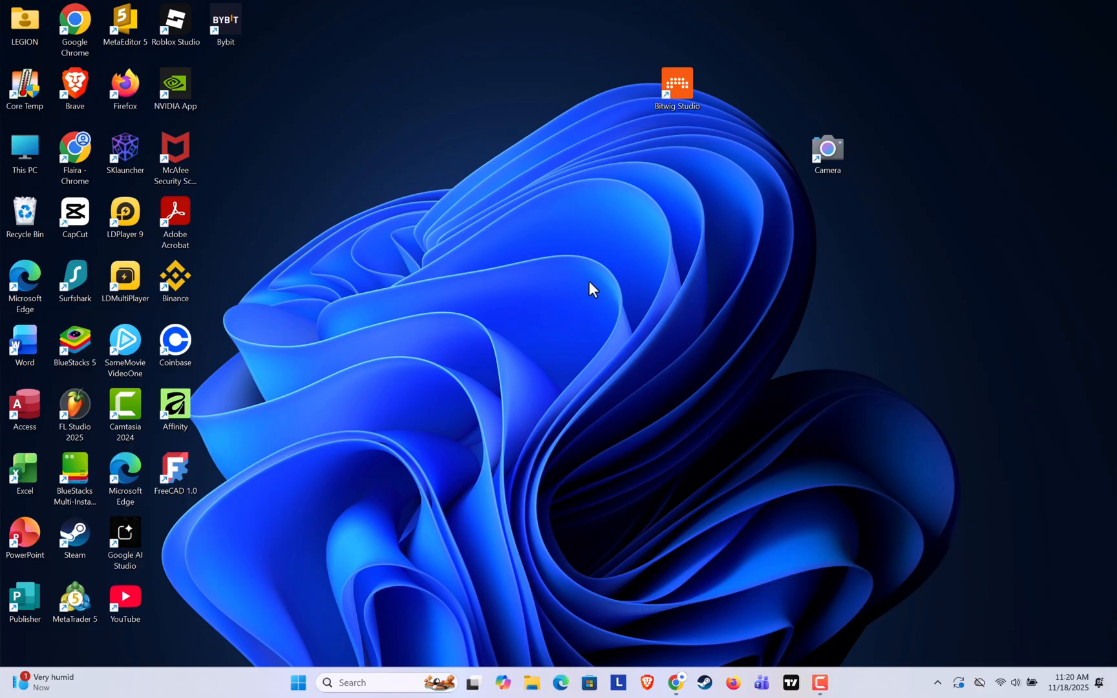
mouse_move(511, 291)
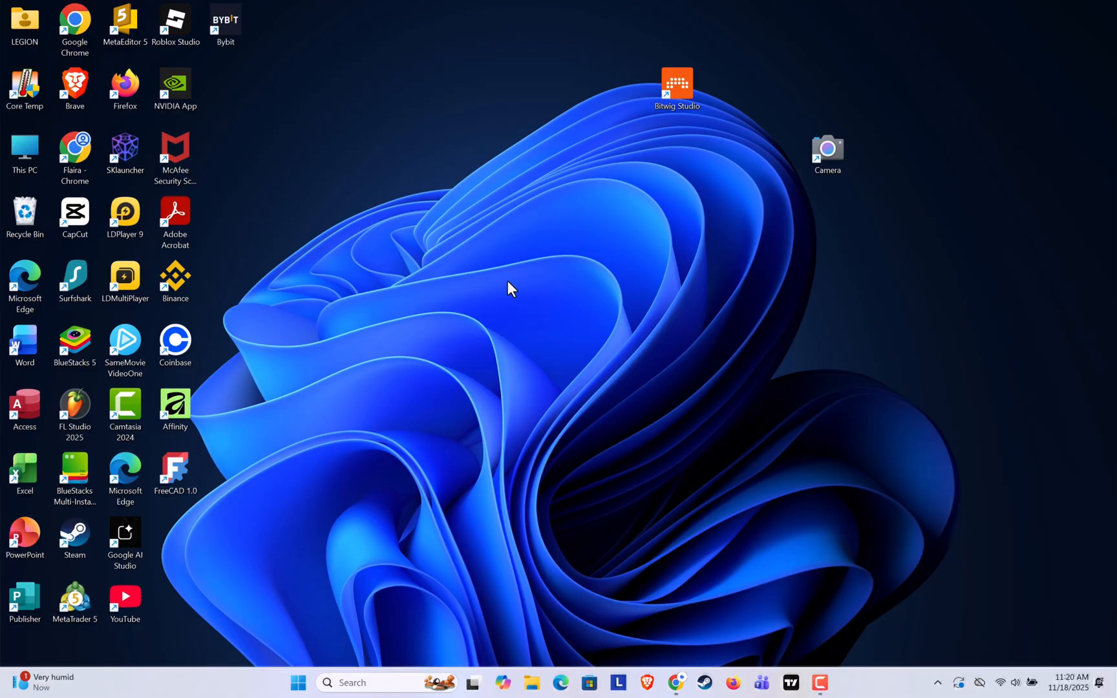
mouse_move(676, 693)
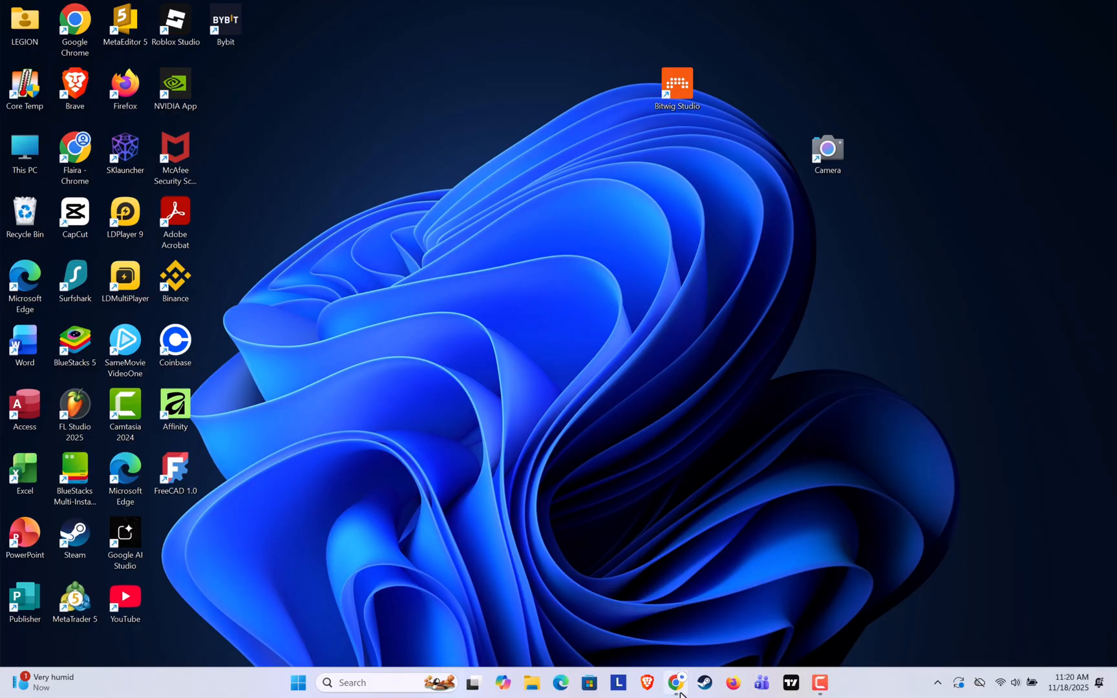
Download the Safe Exam Browser 3.10.0 for Windows setup and launch SetupBundle.exe
left_click(676, 683)
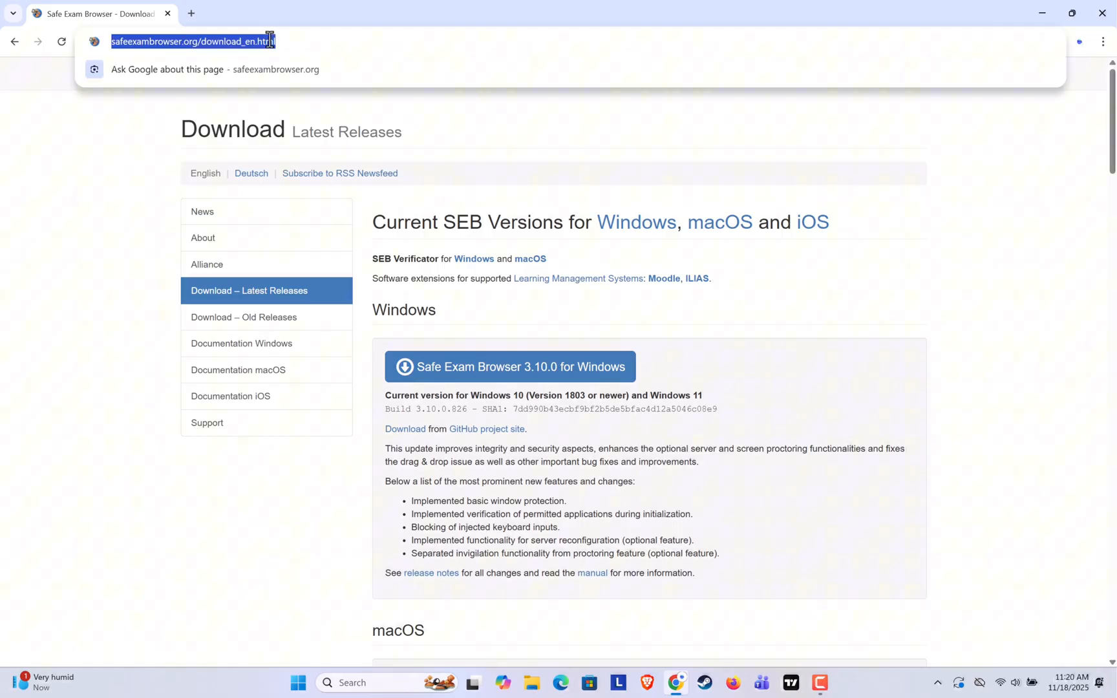
mouse_move(217, 41)
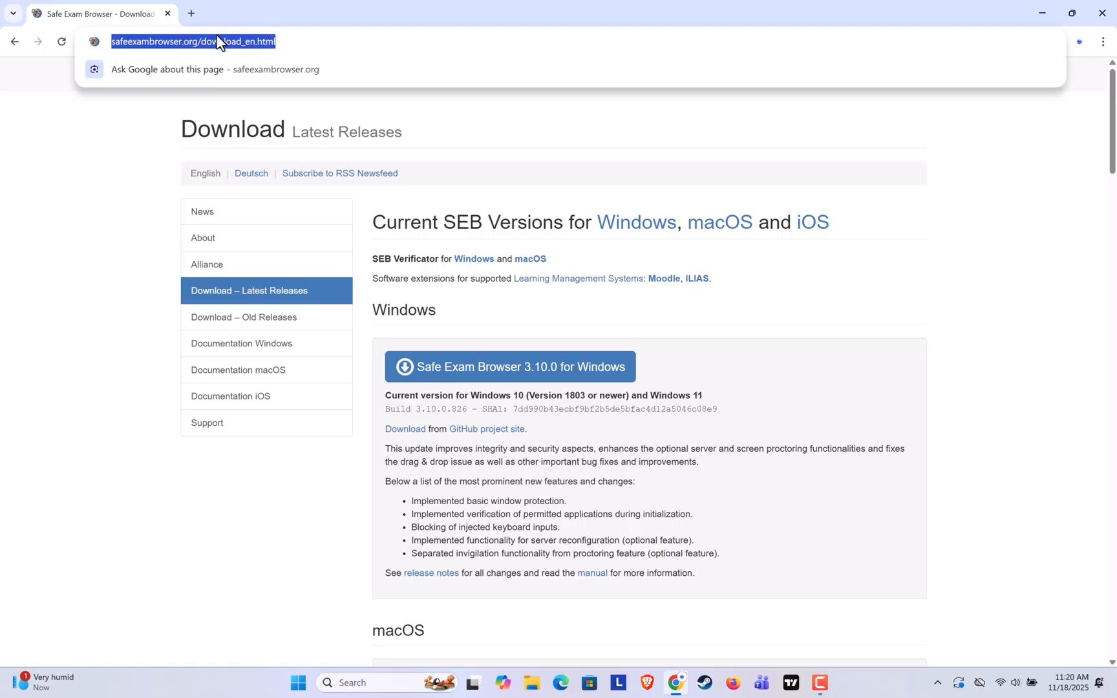
left_click(645, 333)
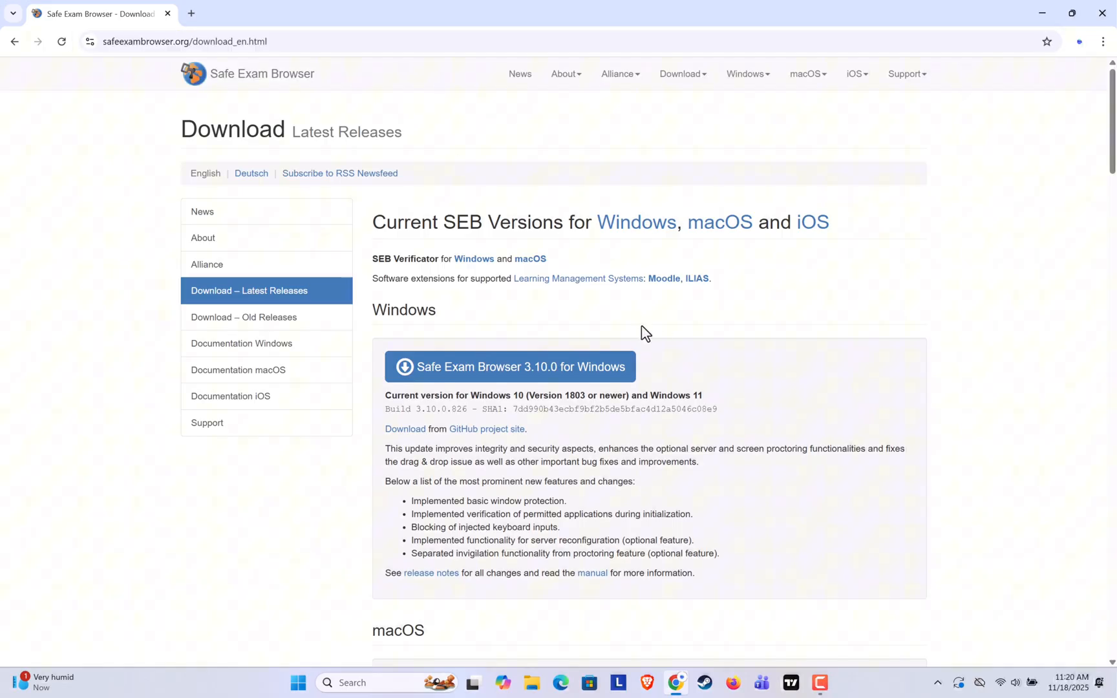
mouse_move(593, 297)
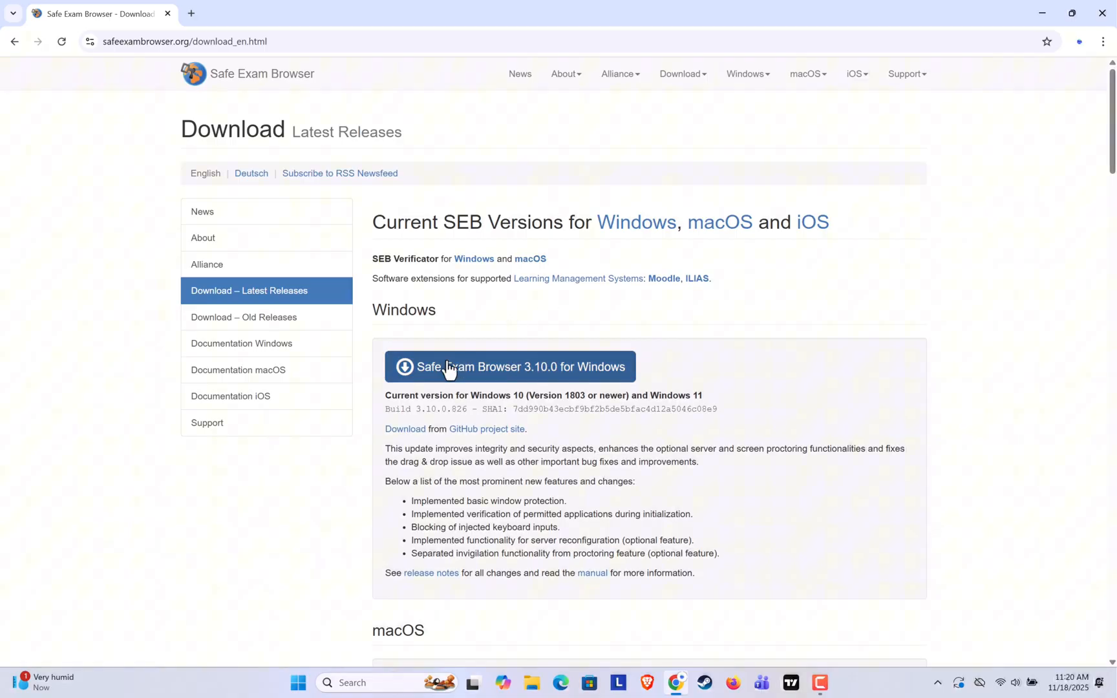
left_click(511, 367)
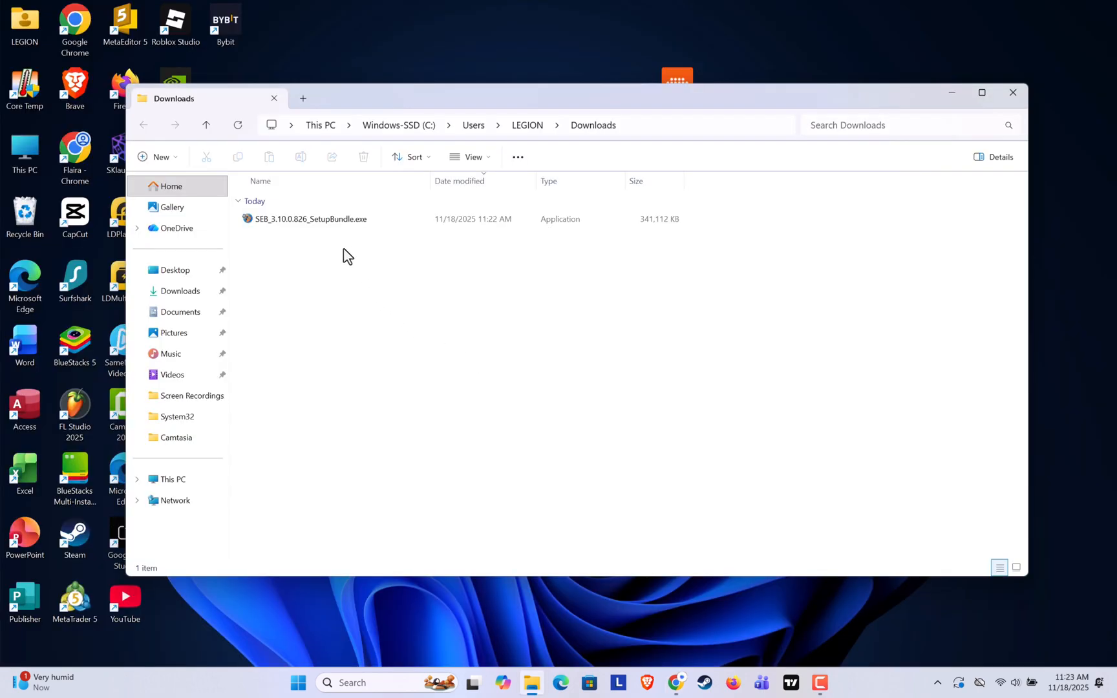
double_click(309, 218)
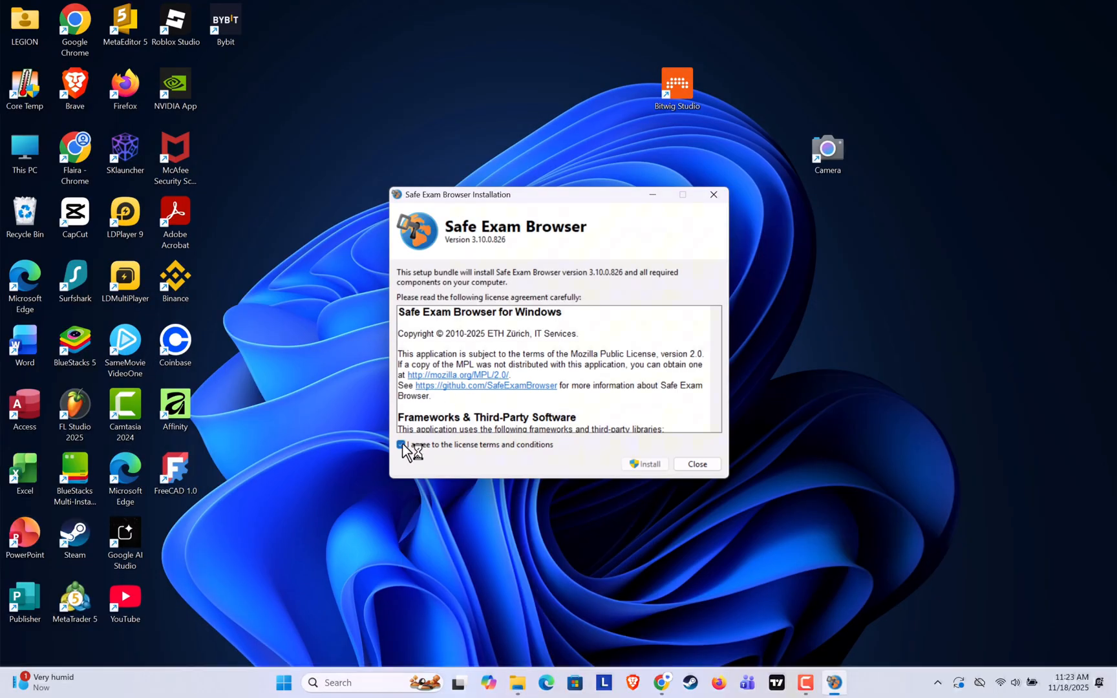
Accept the license terms, install Safe Exam Browser 3.10.0.826, and close the installer
left_click(644, 463)
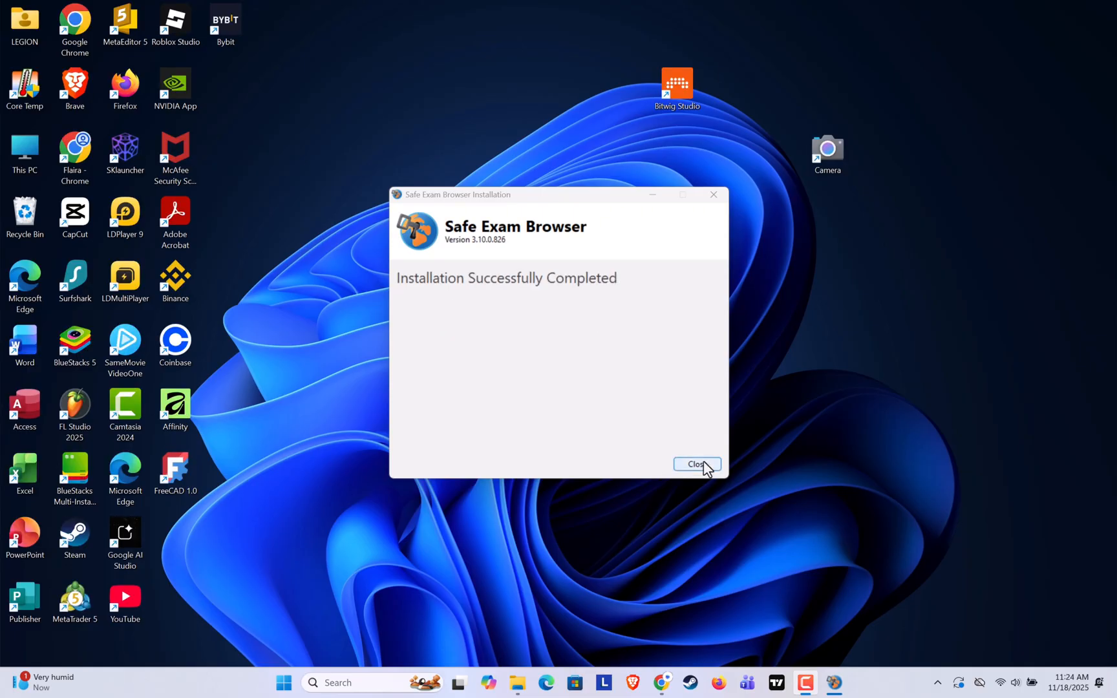
left_click(696, 464)
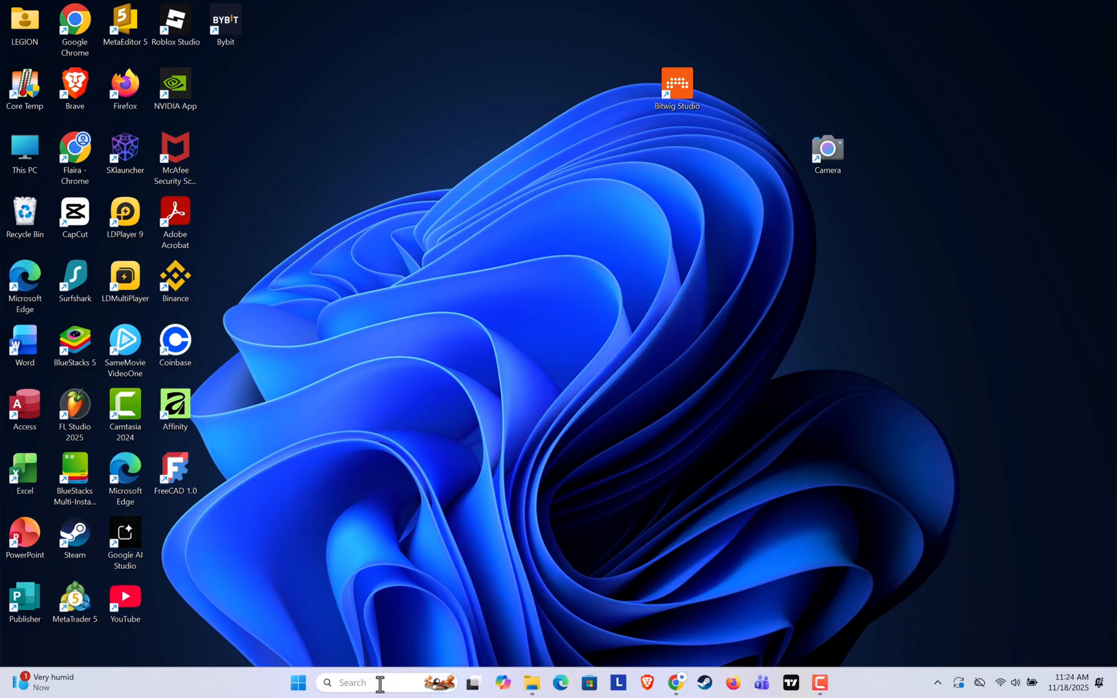
Search 'saf' in Windows Start to show Safe Exam Browser as best match
type("saf")
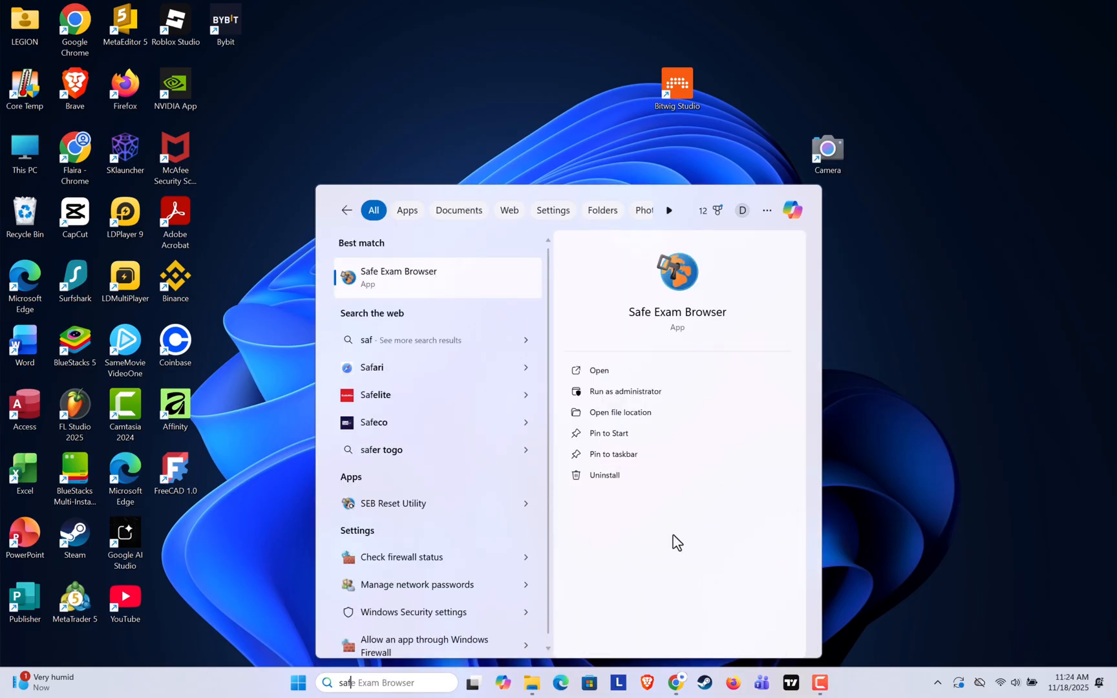